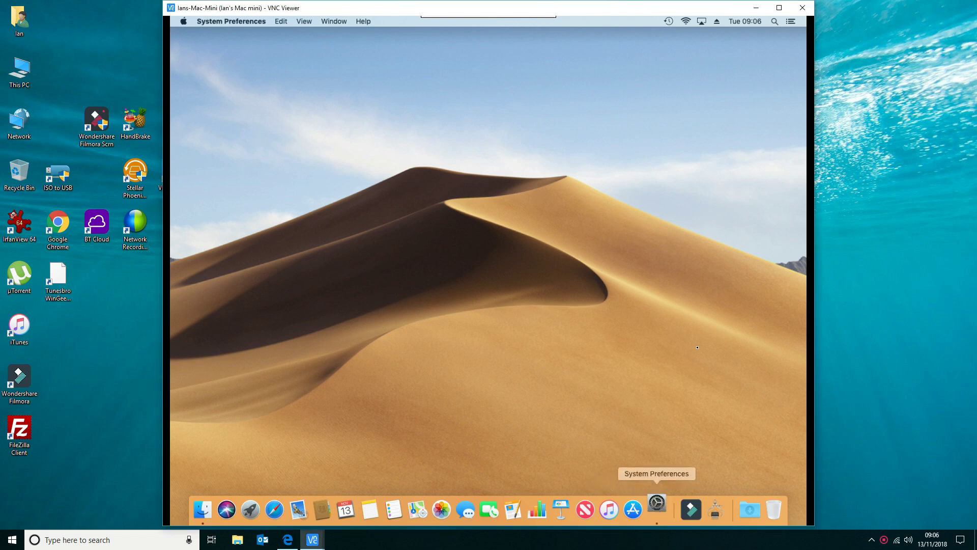
Launch System Preferences and go to Security & Privacy's Firewall settings
left_click(656, 502)
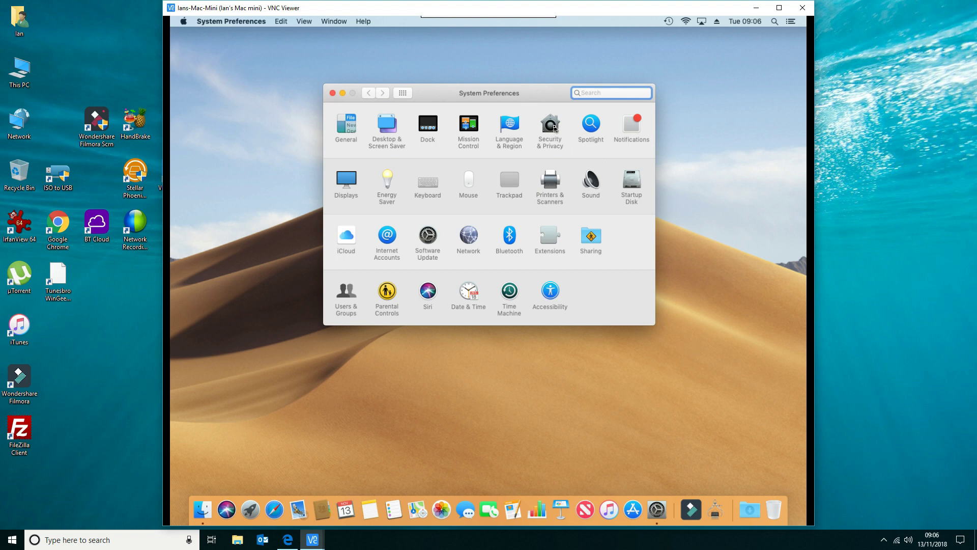
left_click(548, 123)
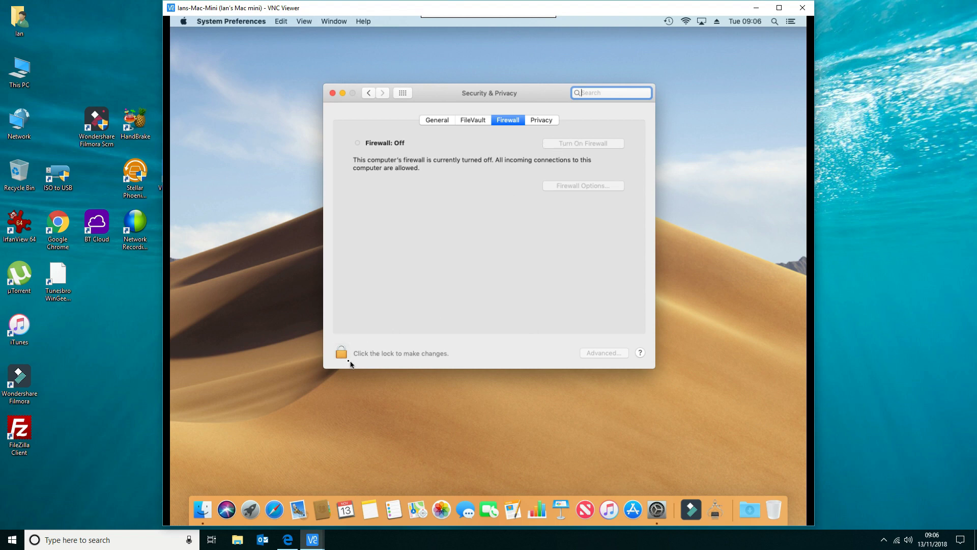
Unlock the padlock with the administrator password and switch the firewall on
left_click(341, 353)
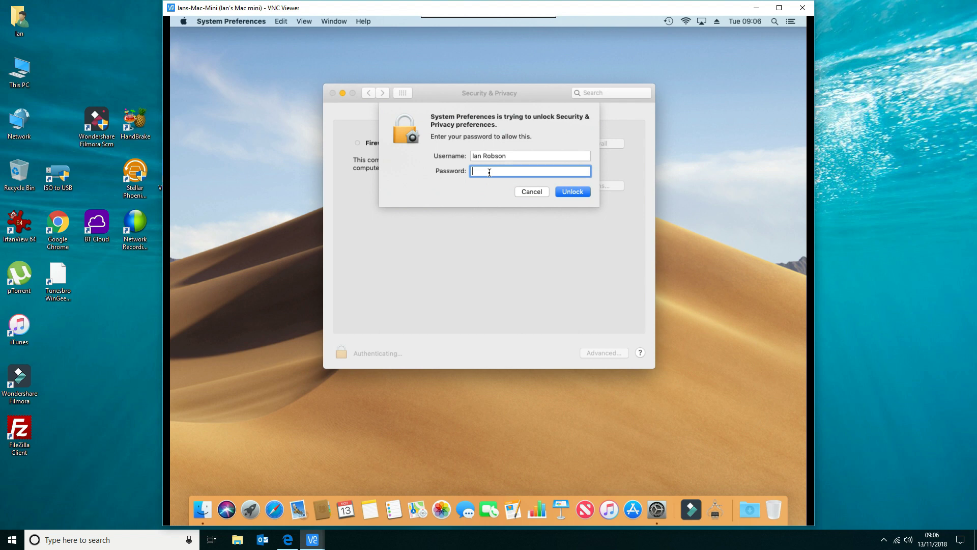
type("password")
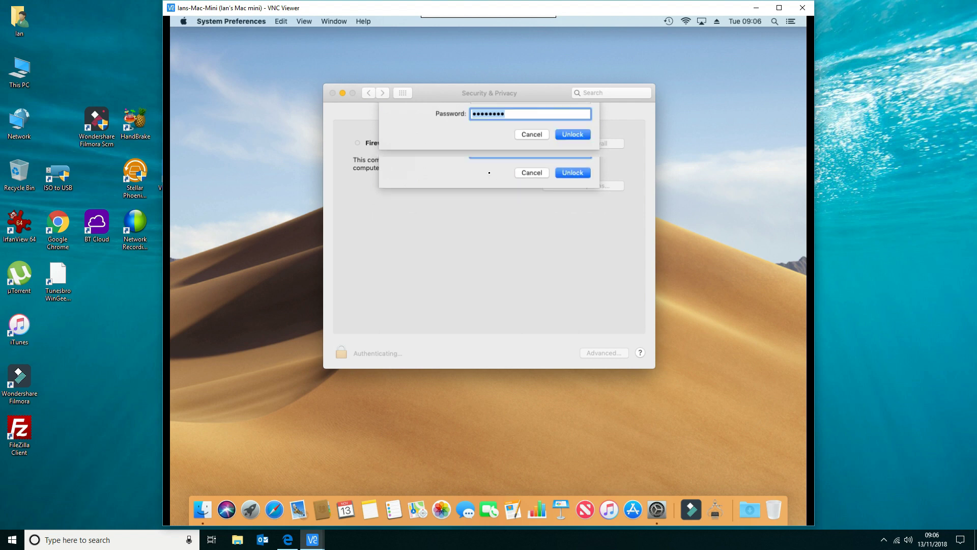
left_click(571, 135)
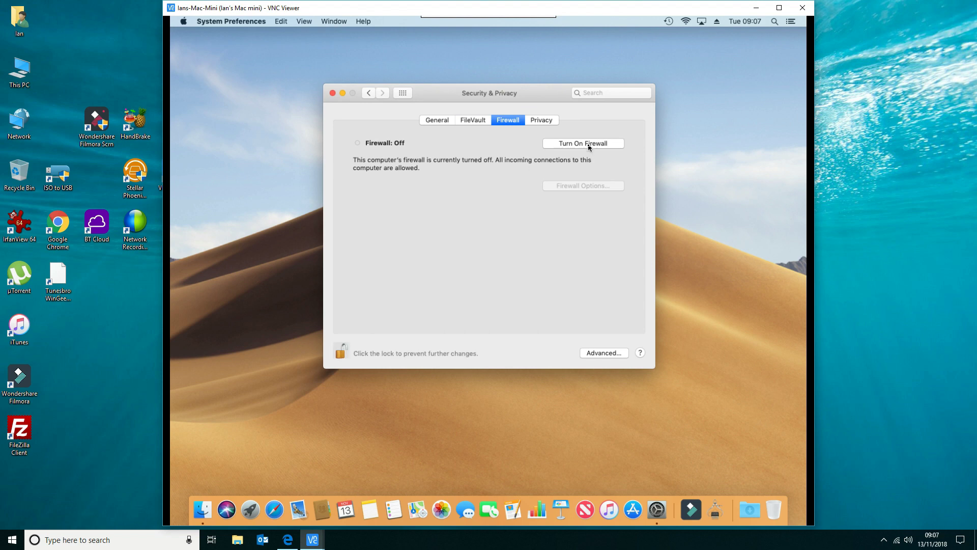
left_click(582, 143)
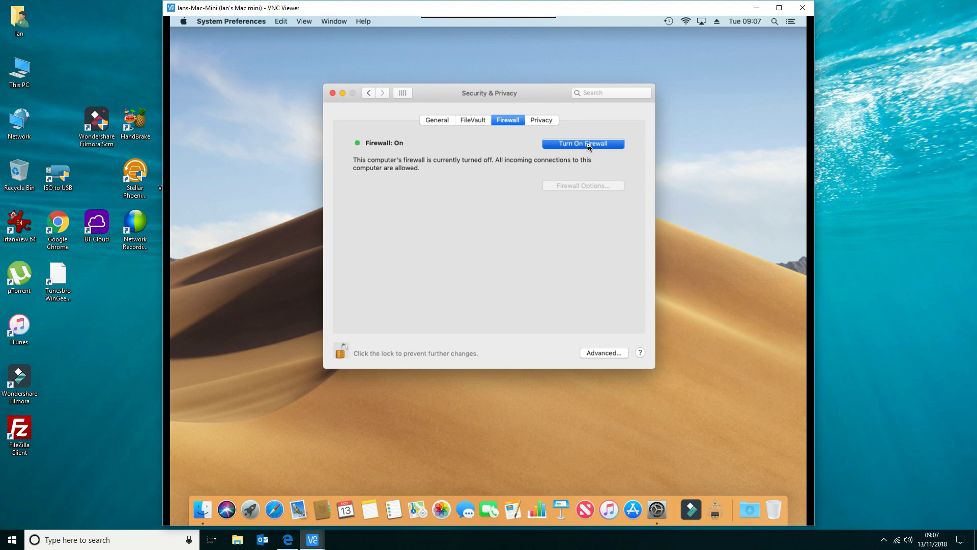
left_click(582, 143)
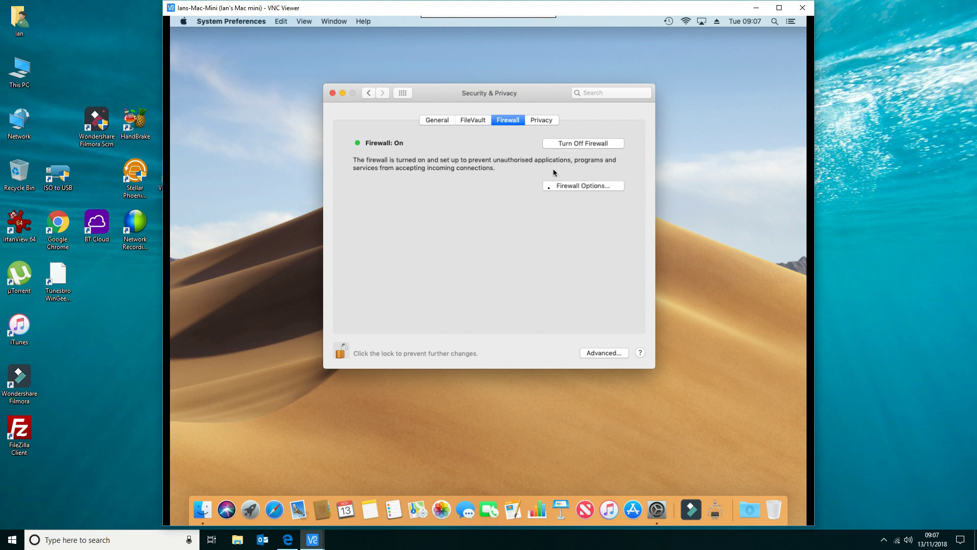
Bring up Firewall Options and inspect the Remote Management and Screen Sharing allowed services
left_click(582, 185)
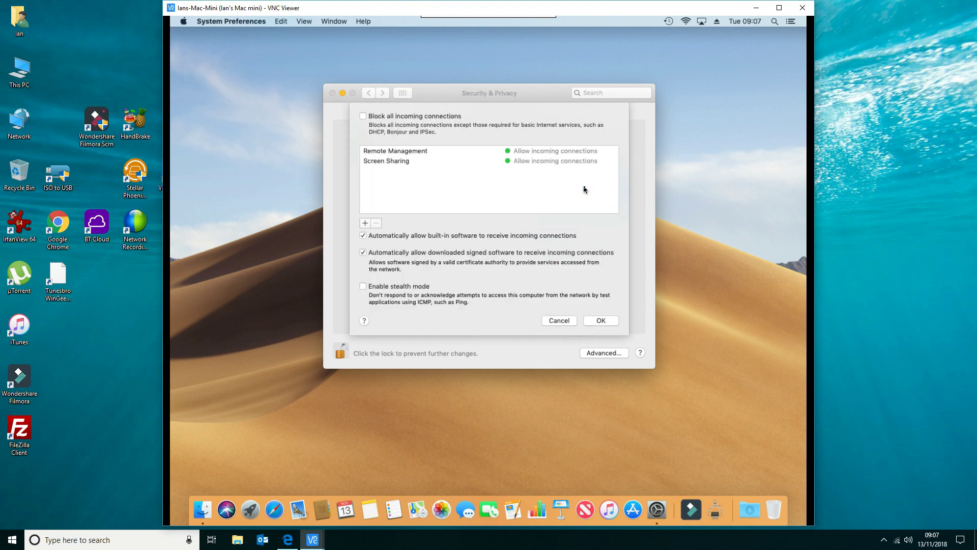
left_click(394, 155)
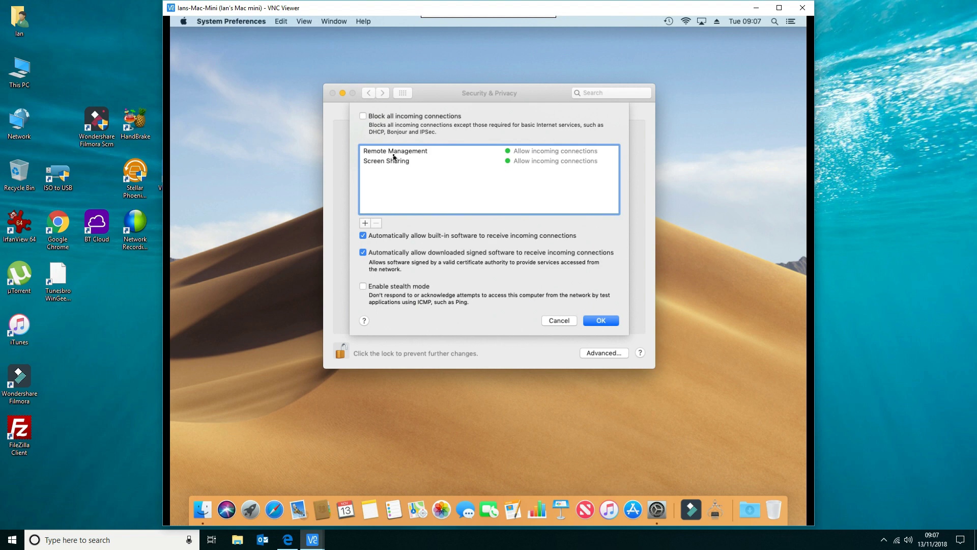
mouse_move(413, 171)
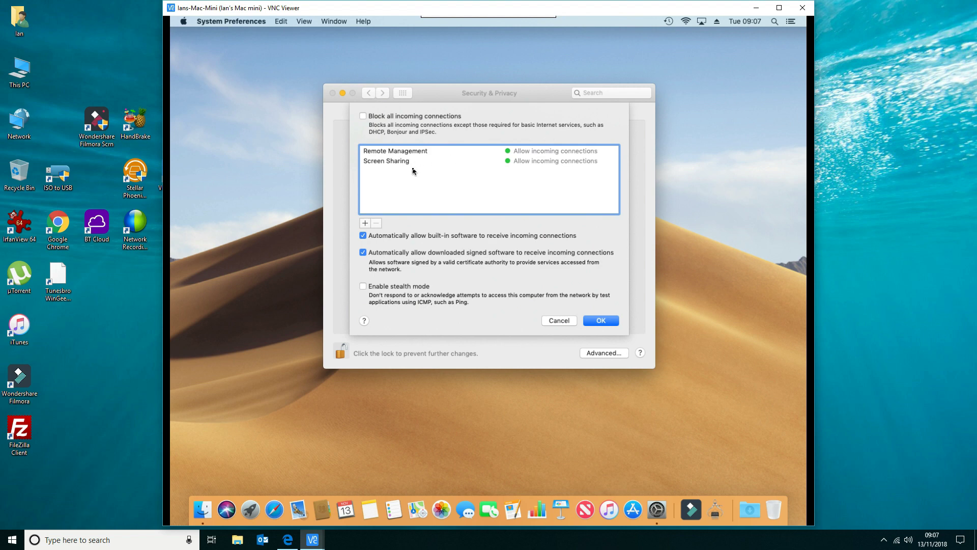
mouse_move(409, 210)
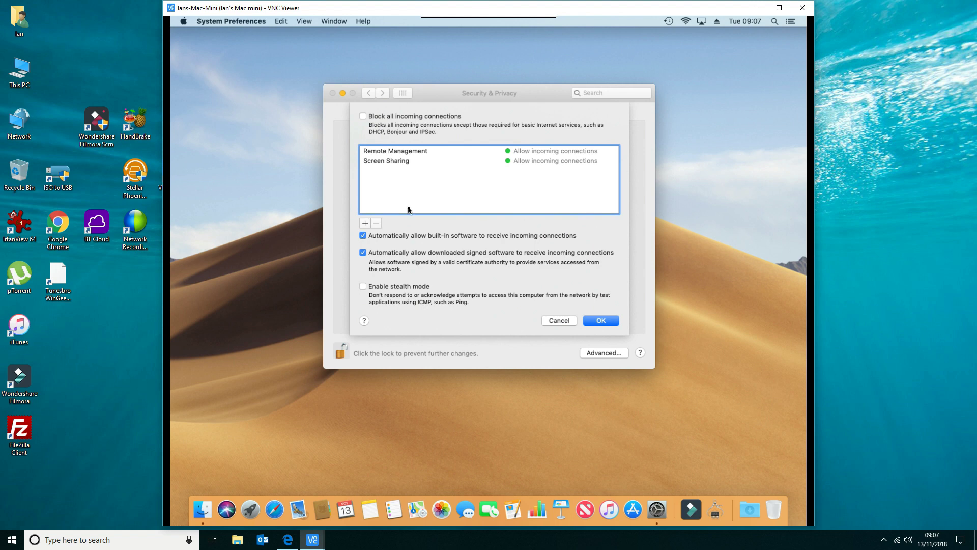
mouse_move(362, 244)
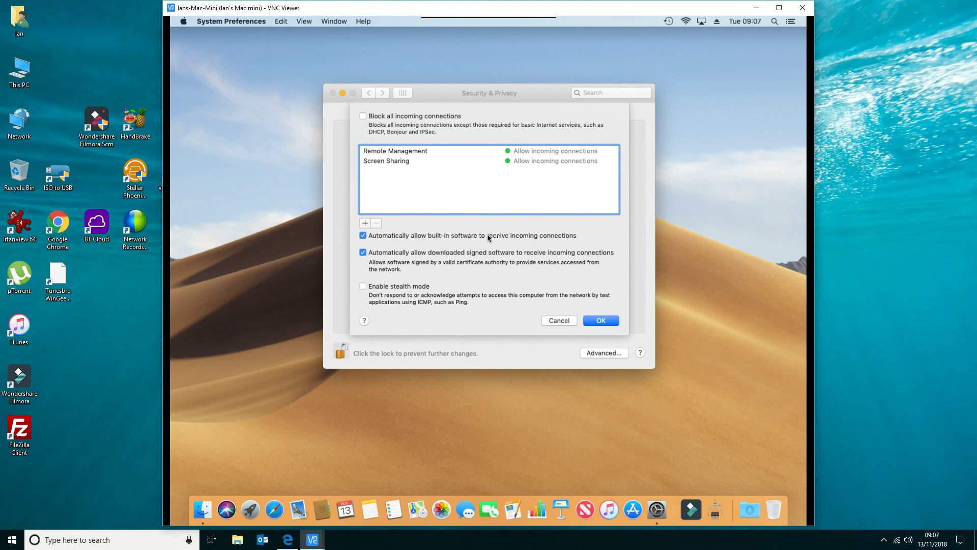
mouse_move(586, 244)
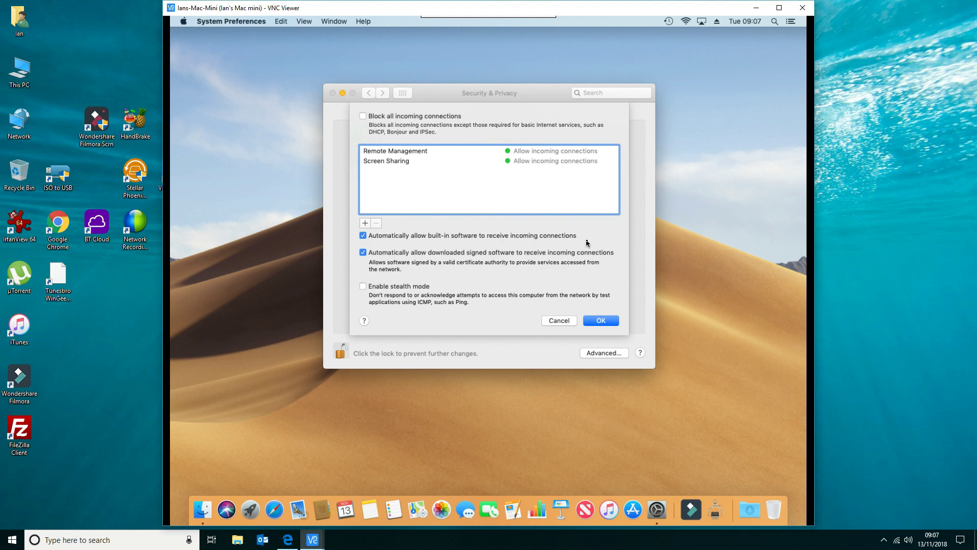
mouse_move(436, 262)
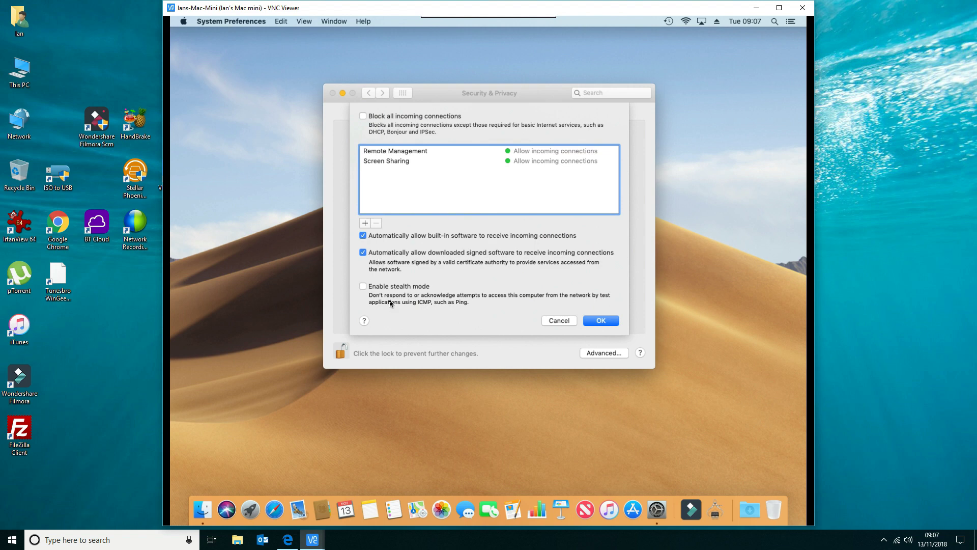
mouse_move(440, 316)
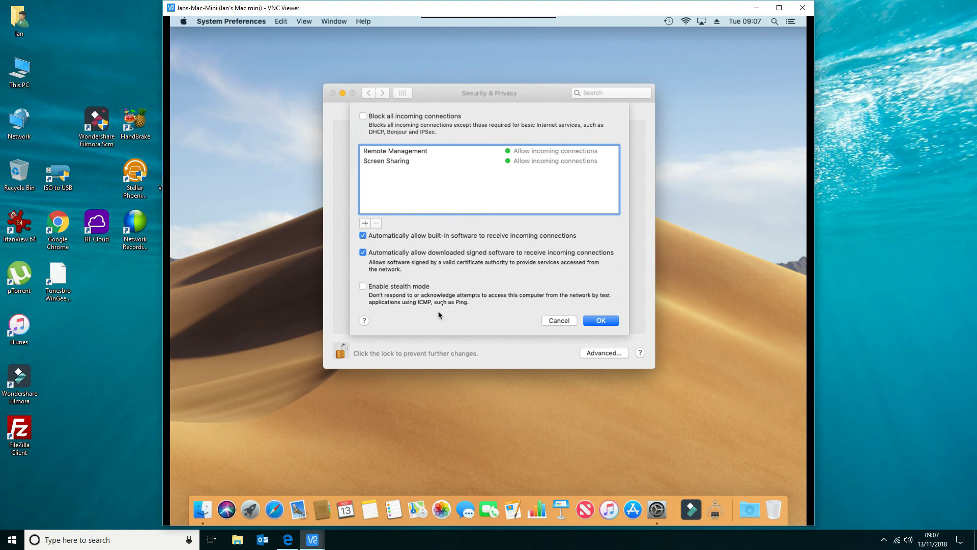
mouse_move(412, 292)
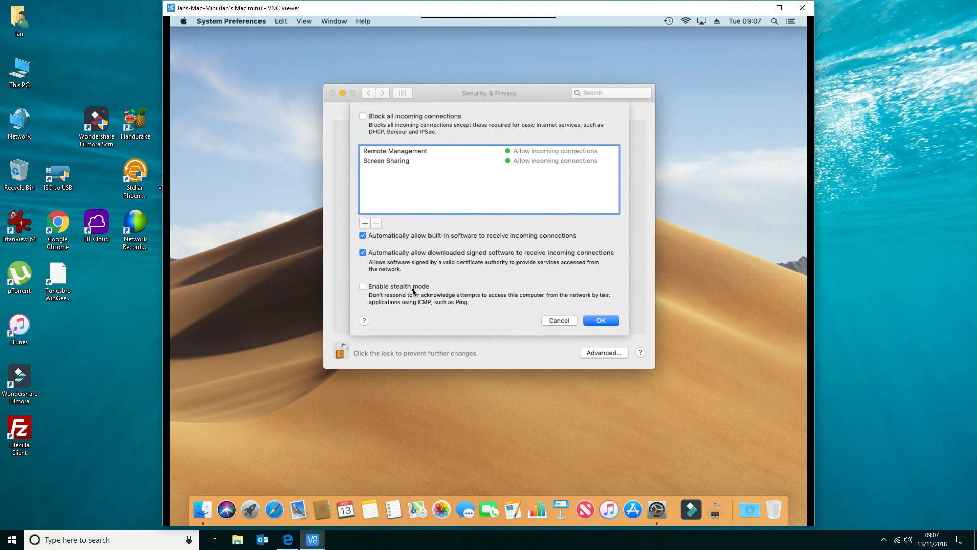
mouse_move(392, 293)
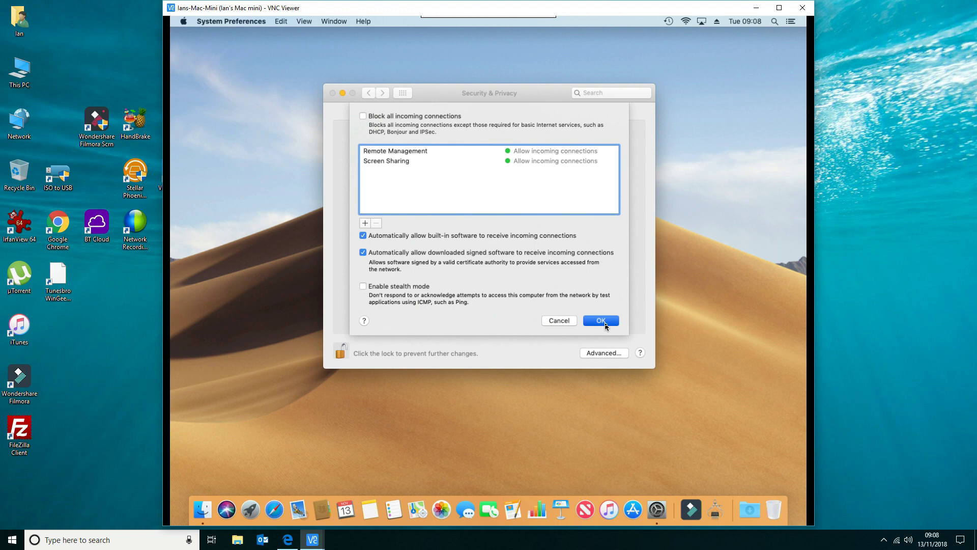
Confirm the firewall options with OK, relock the padlock and quit System Preferences
left_click(600, 321)
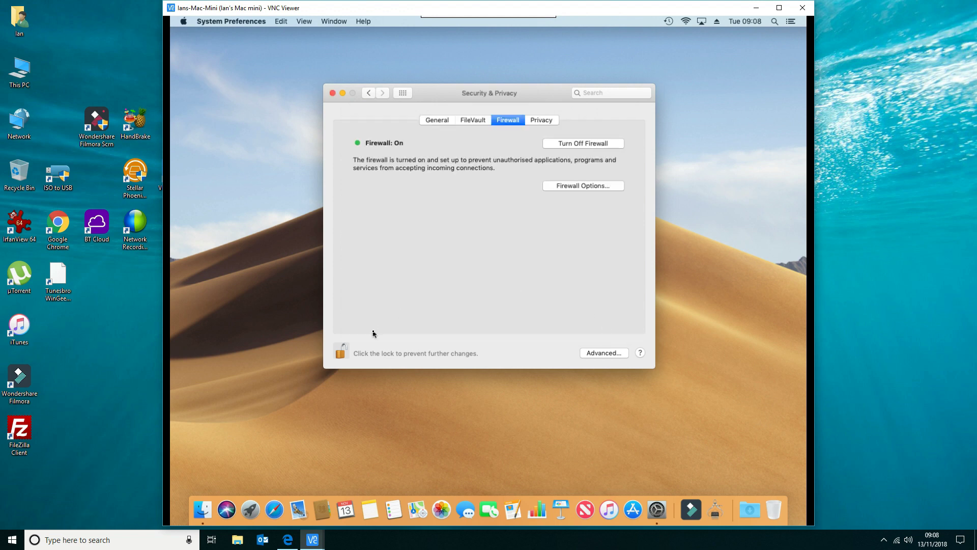
left_click(341, 353)
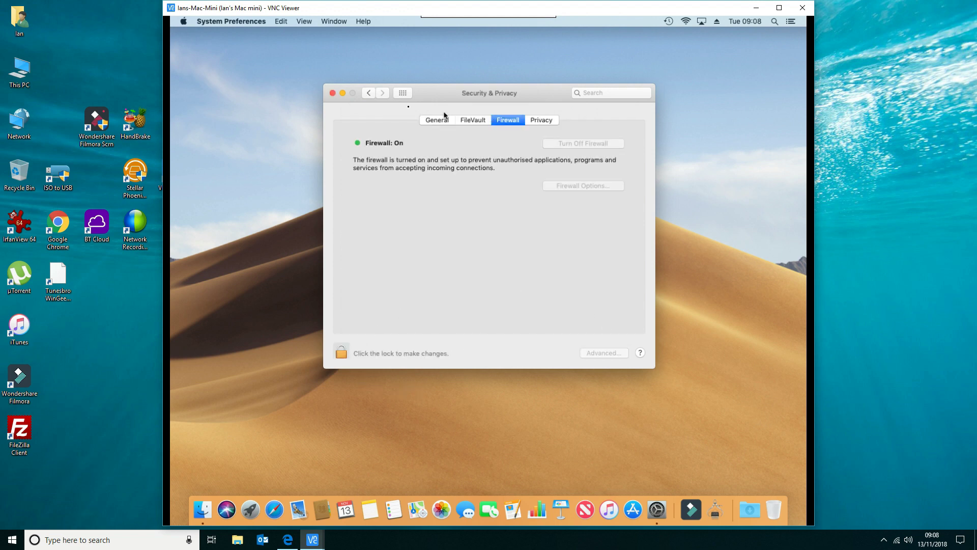
left_click(331, 92)
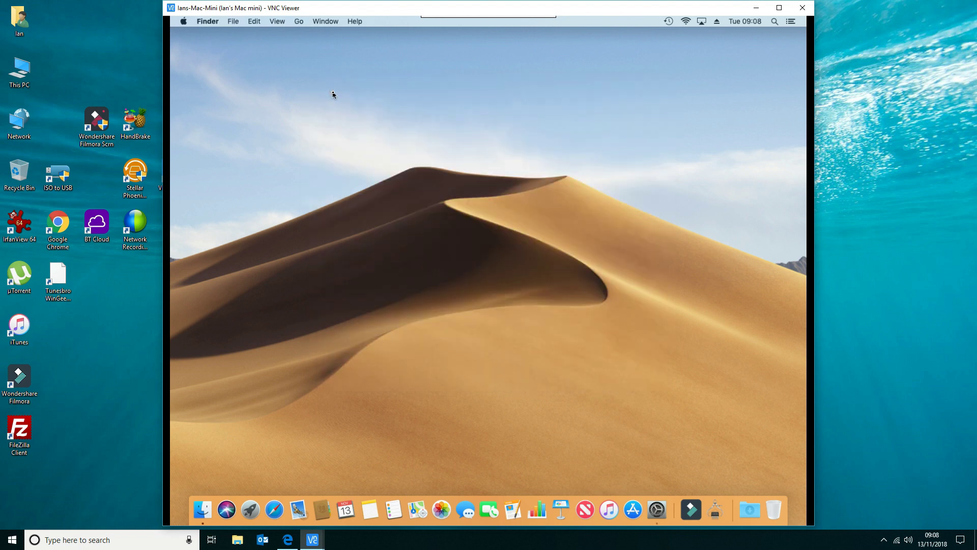